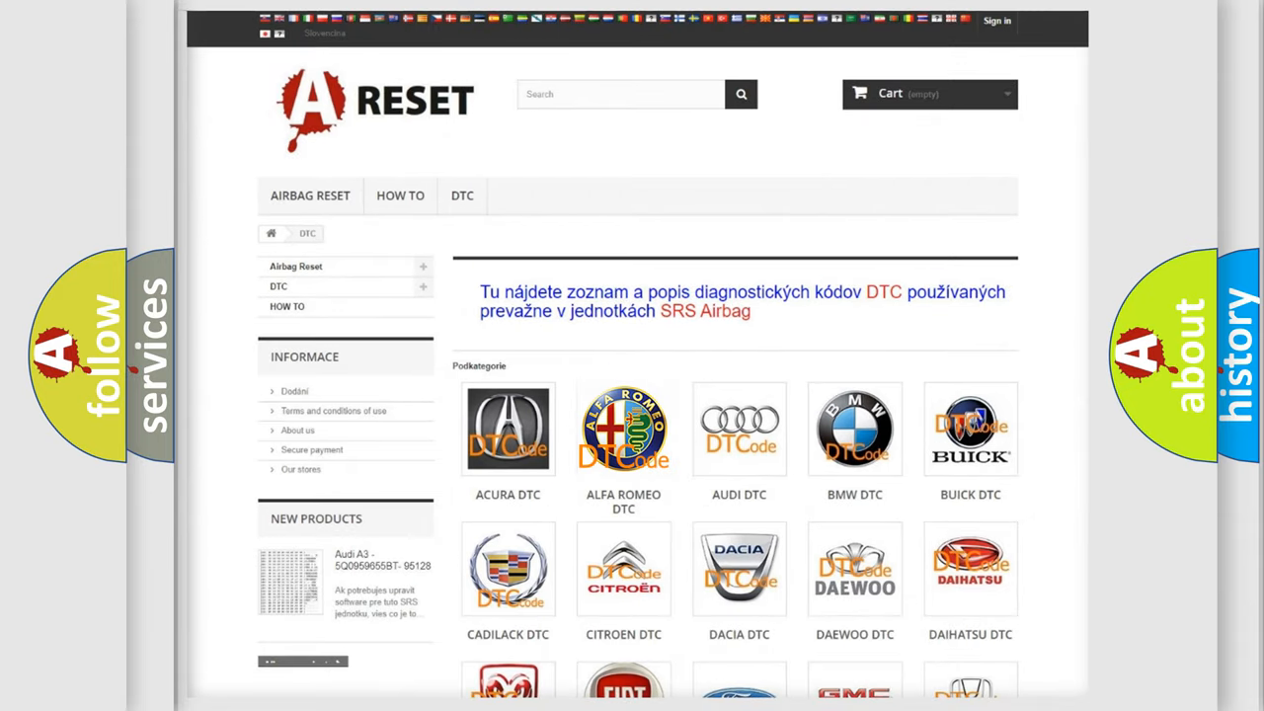
Open the Alfa Romeo DTC page and scroll through its B0003 to B102x subcategory codes.
click(623, 429)
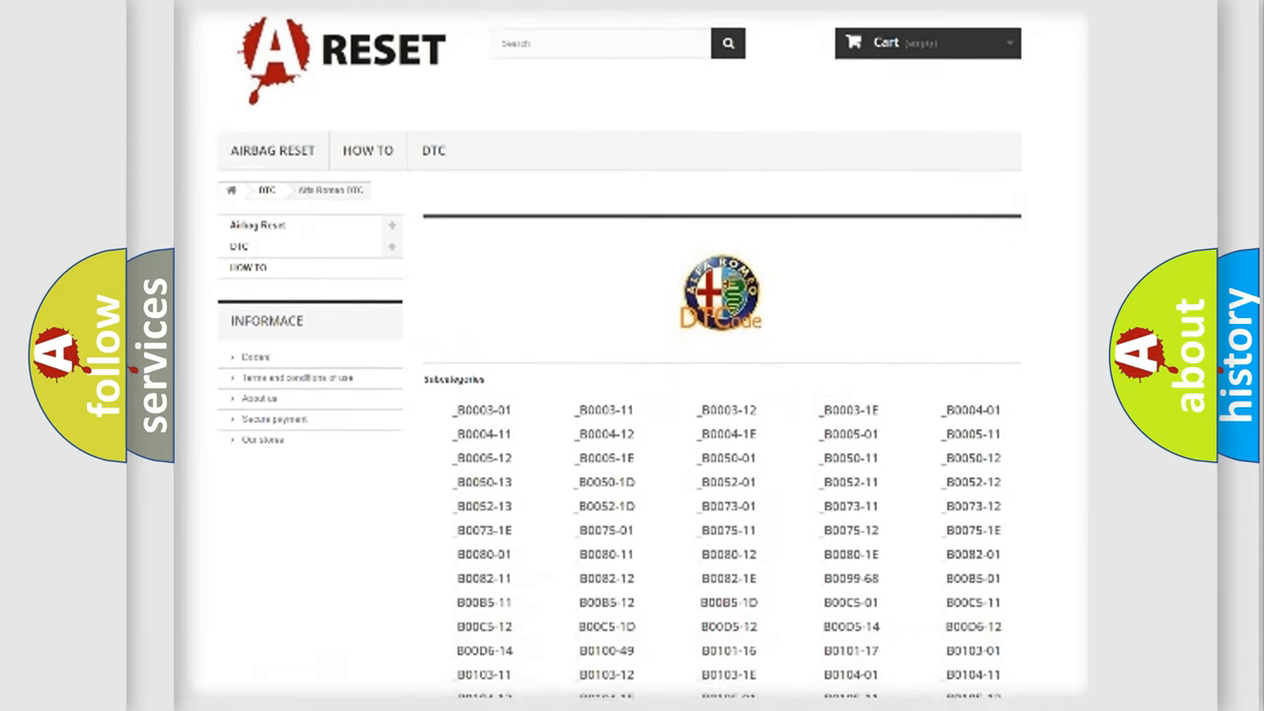
scroll(down, 3)
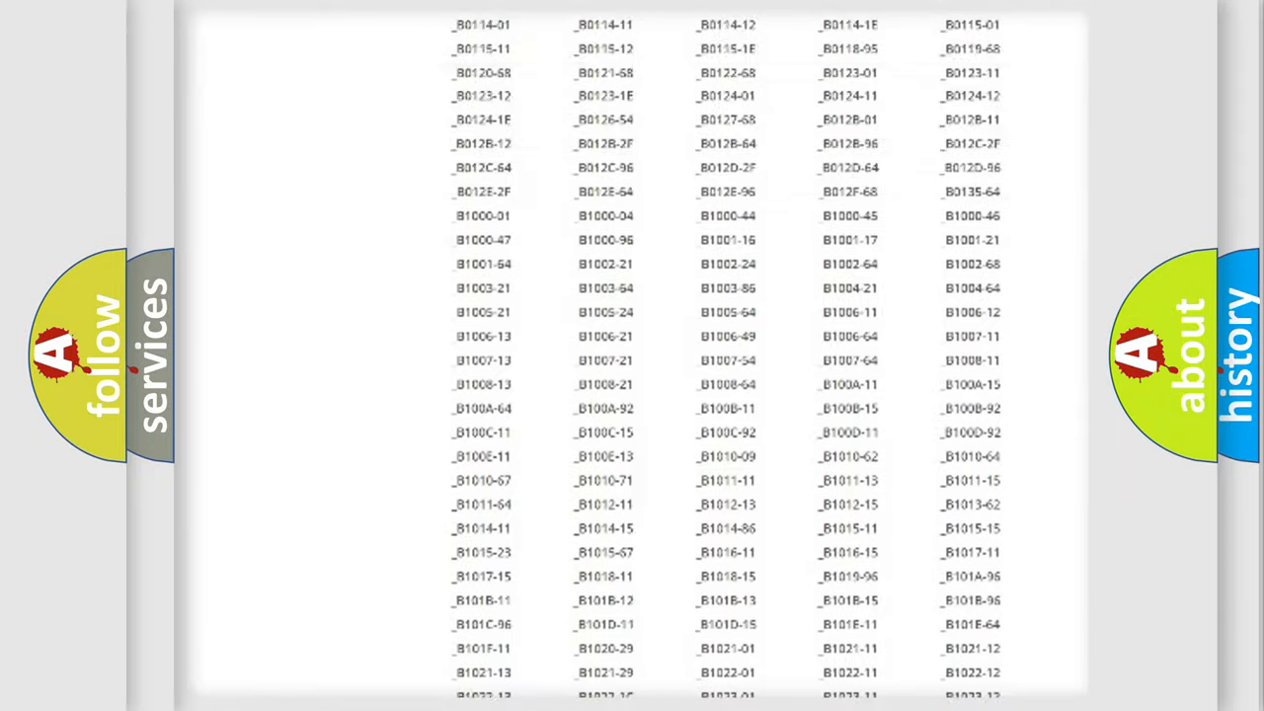
scroll(up, 3)
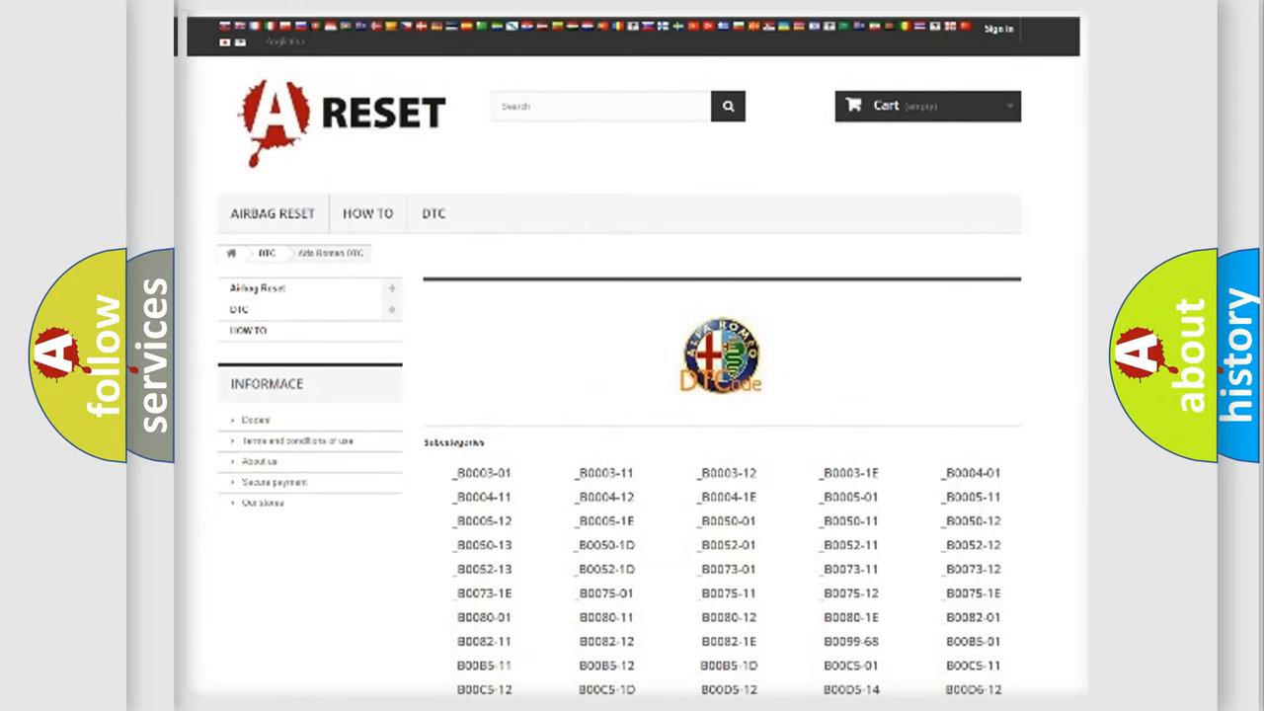